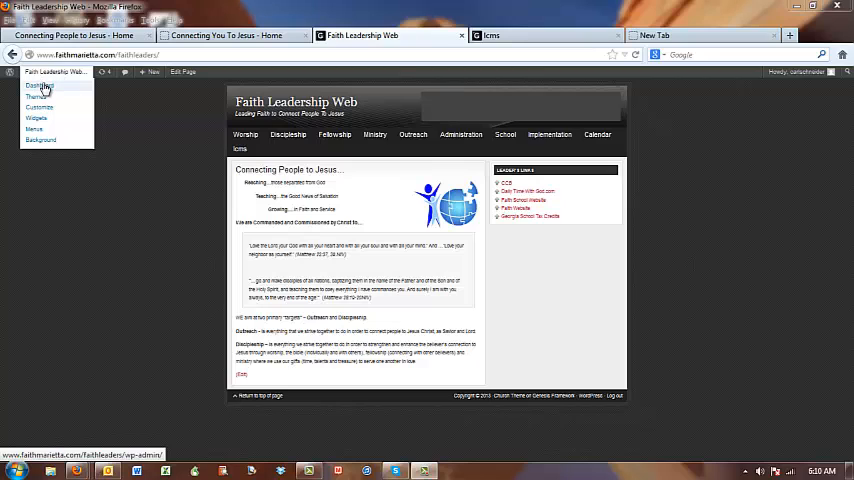
# Switch to the Faith Leadership Web admin dashboard from the site-name dropdown.
pyautogui.click(39, 85)
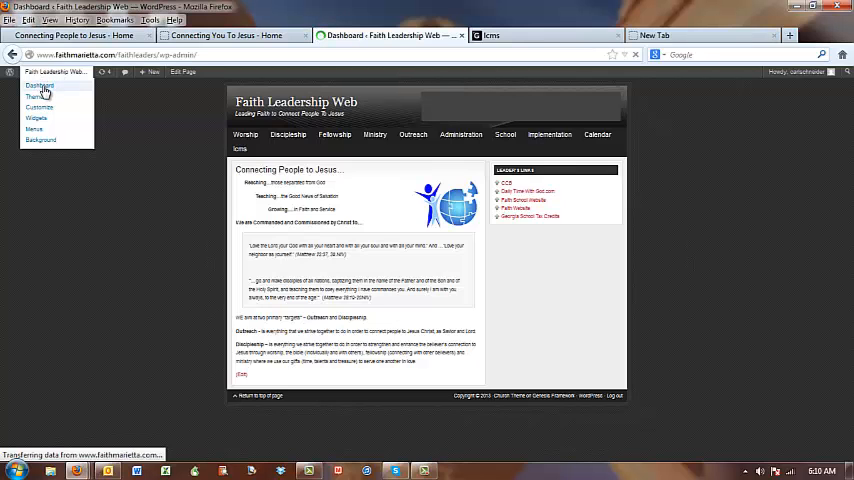
pyautogui.click(38, 85)
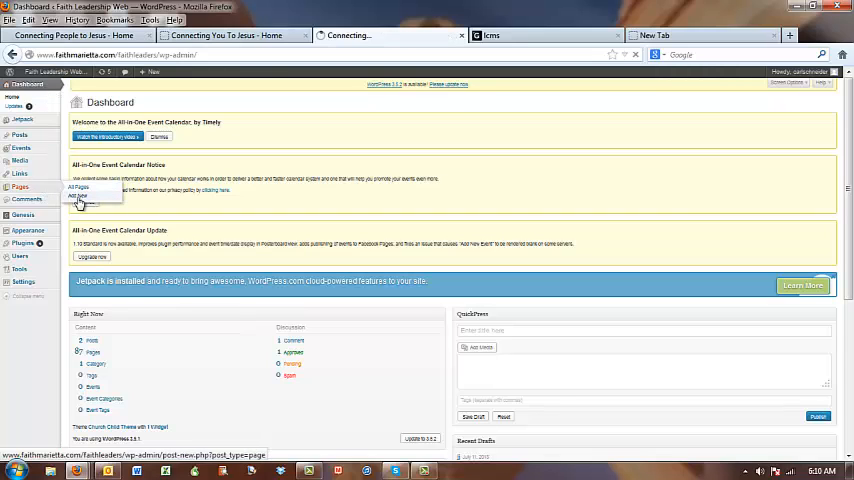
pyautogui.click(77, 196)
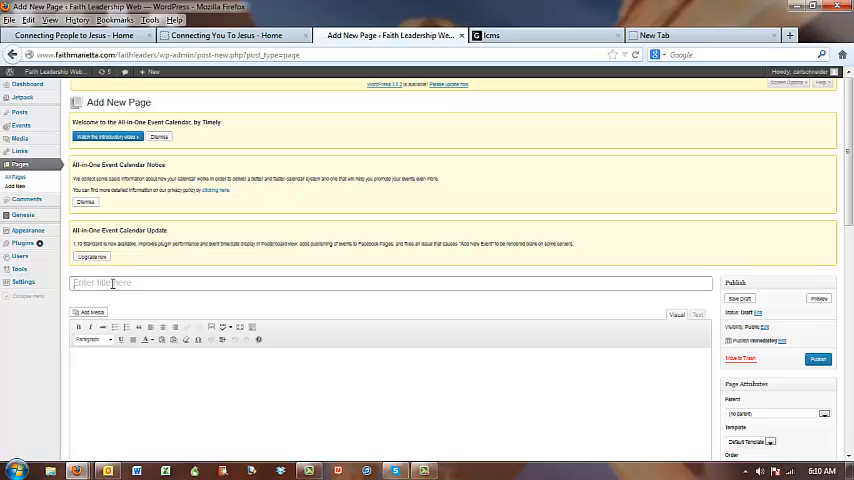
pyautogui.write('cph.org')
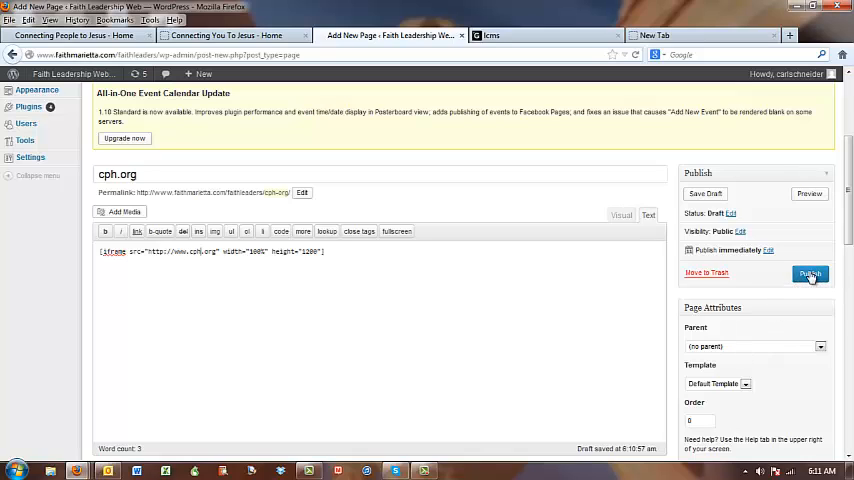
pyautogui.click(810, 274)
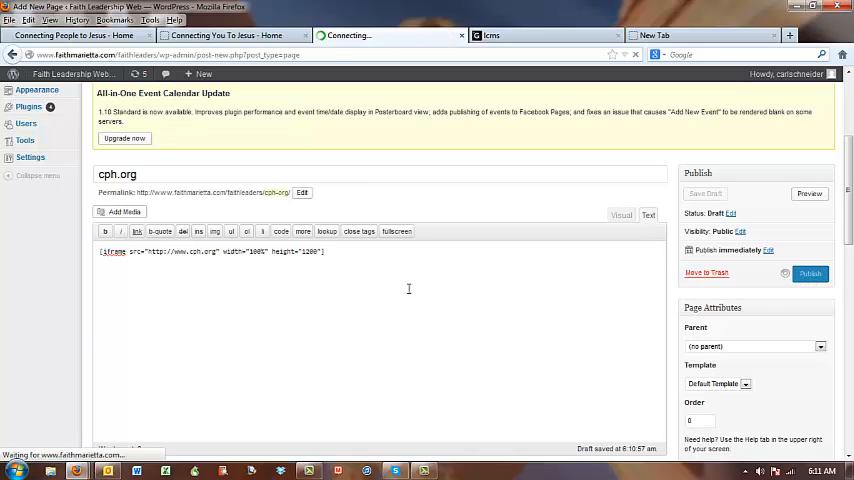
pyautogui.click(810, 273)
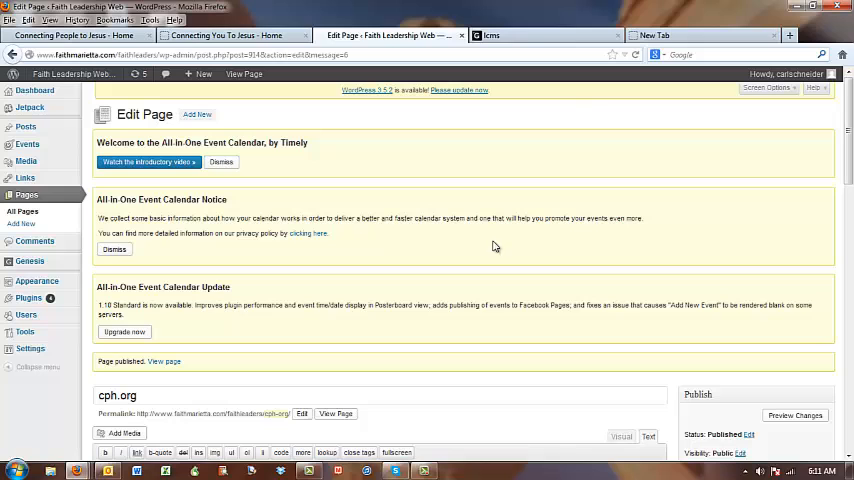
# Reload the live site and view the cph.org page's embedded Concordia Publishing House site.
pyautogui.click(490, 35)
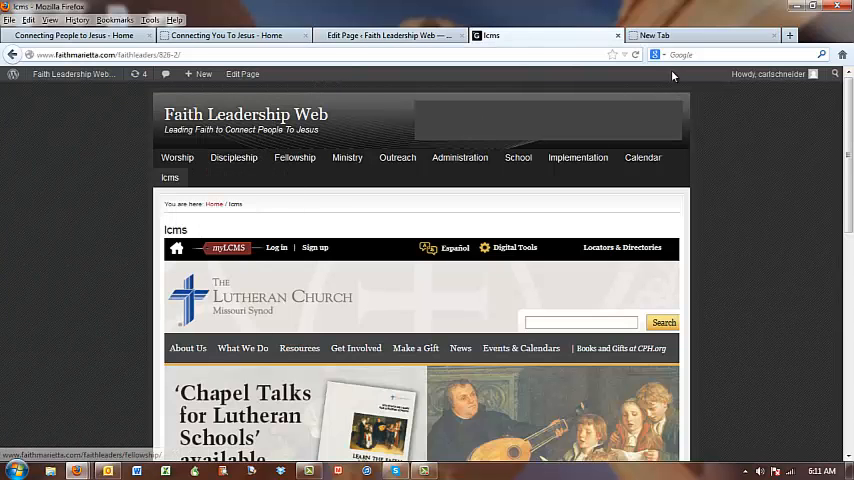
pyautogui.click(636, 55)
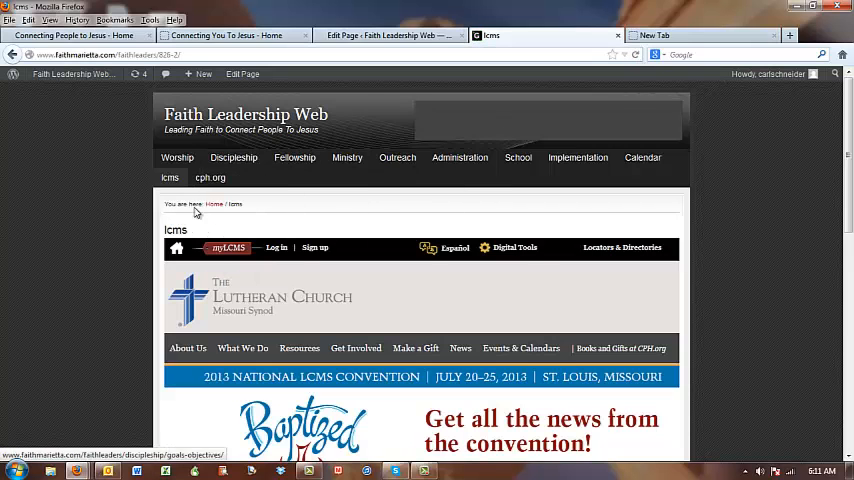
pyautogui.click(210, 177)
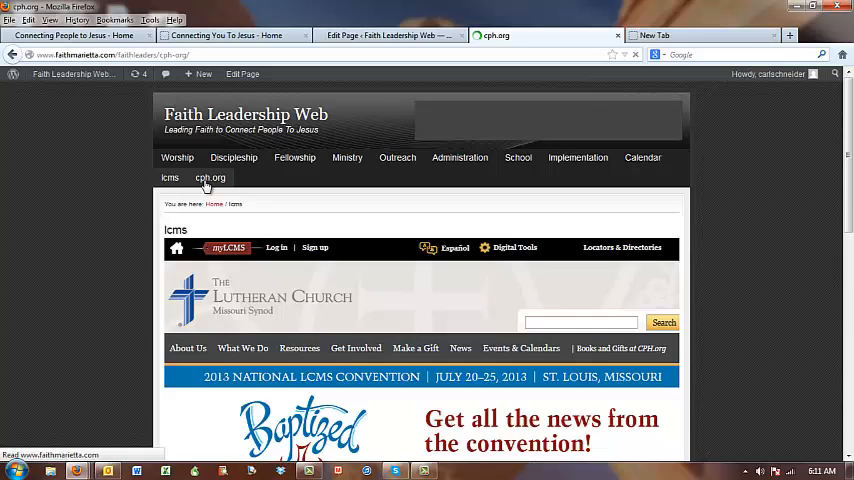
pyautogui.click(210, 177)
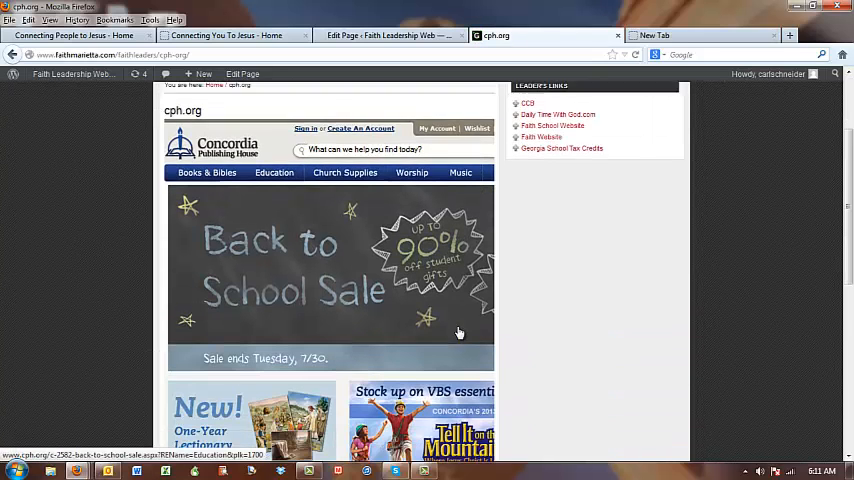
pyautogui.scroll(-3)
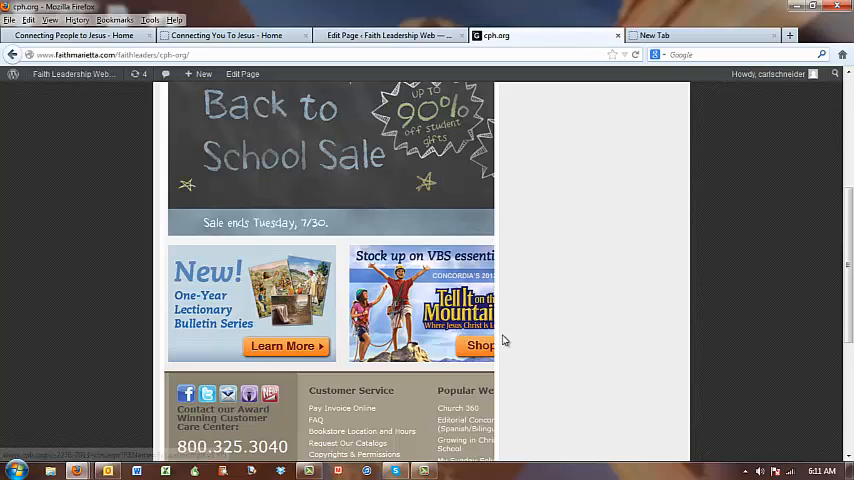
pyautogui.scroll(-3)
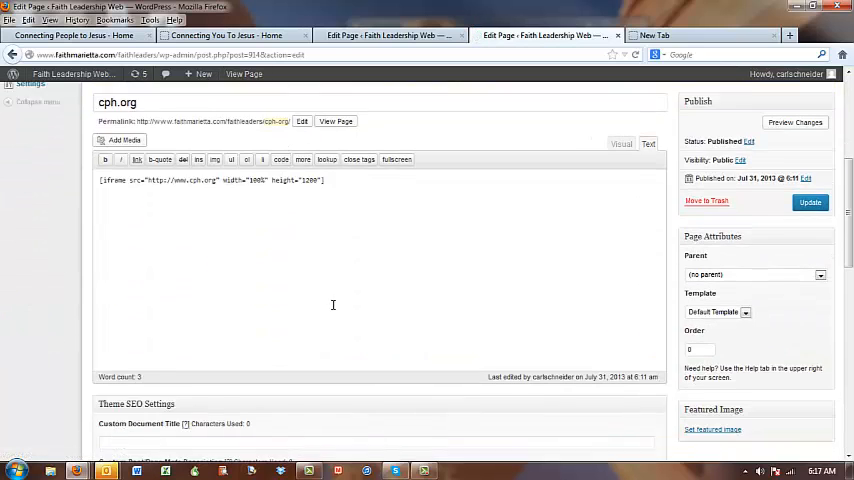
# Update the cph.org page from the editor's Publish box.
pyautogui.scroll(-3)
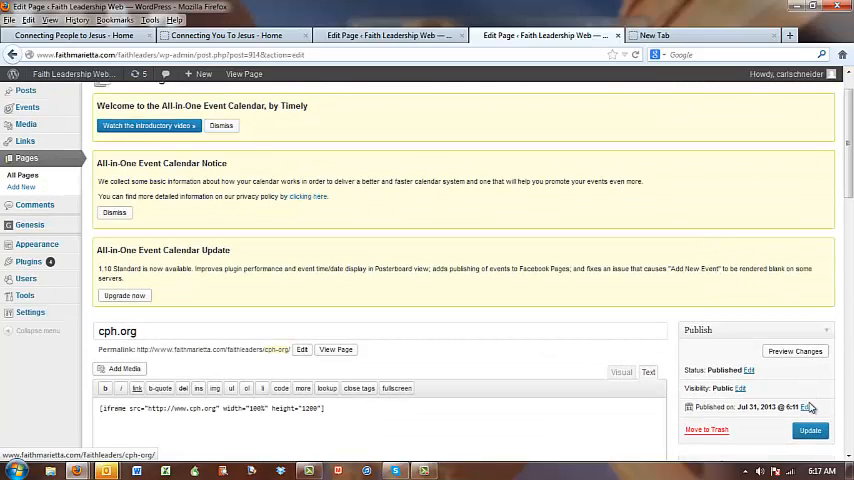
pyautogui.click(809, 430)
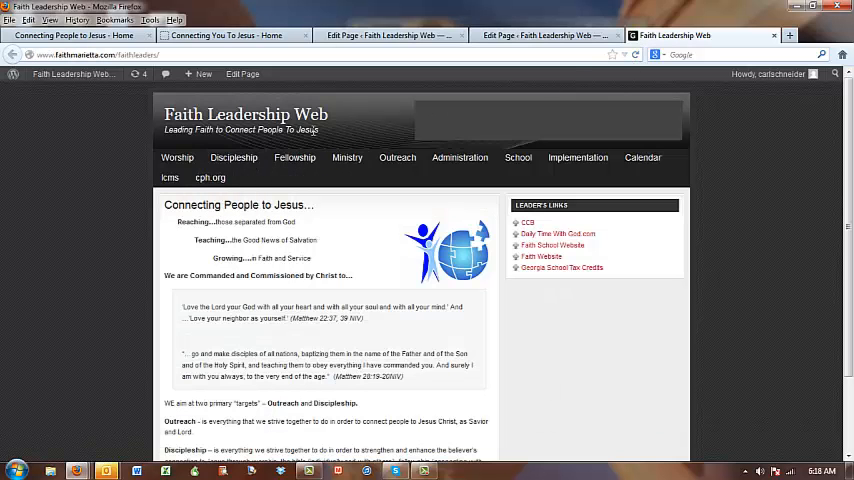
# View the live cph.org page, now embedding the site full-width without the sidebar.
pyautogui.click(210, 177)
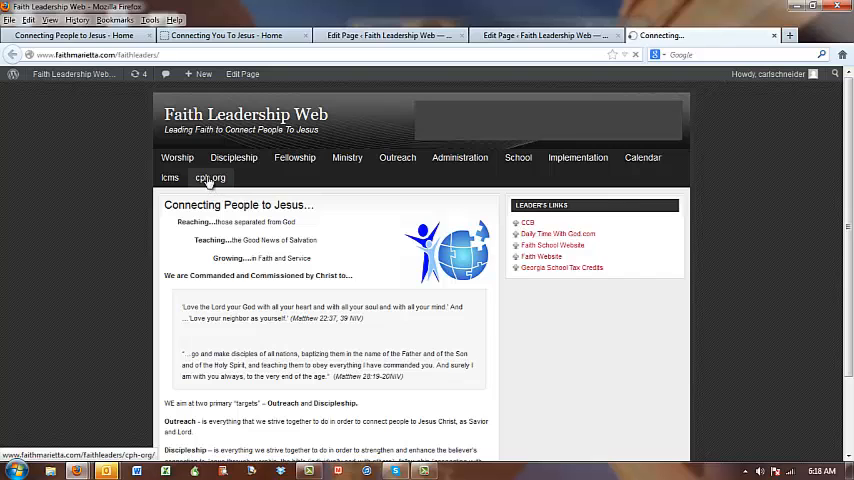
pyautogui.click(209, 178)
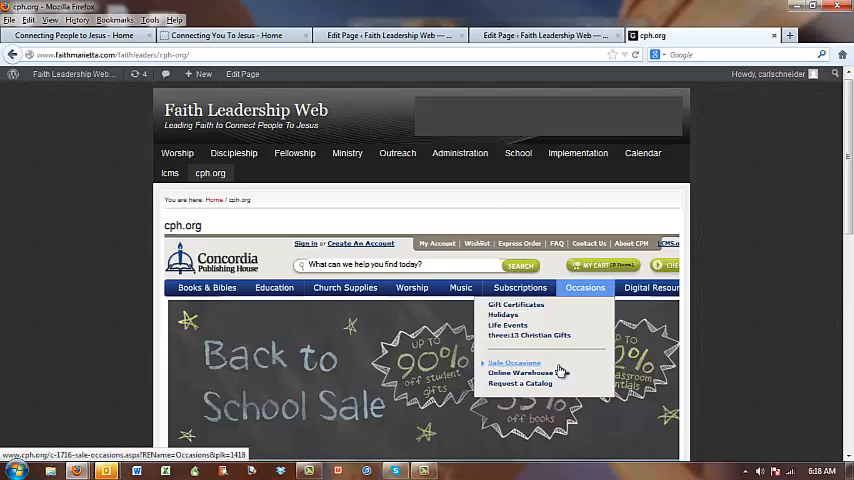
pyautogui.scroll(-3)
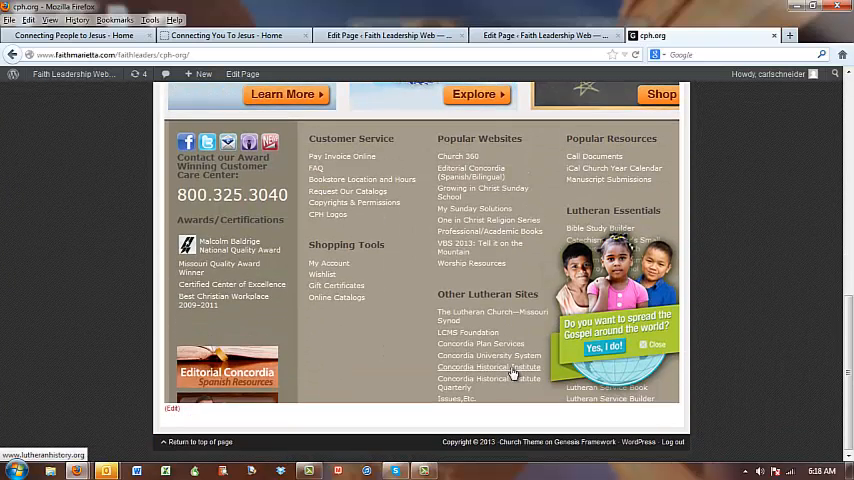